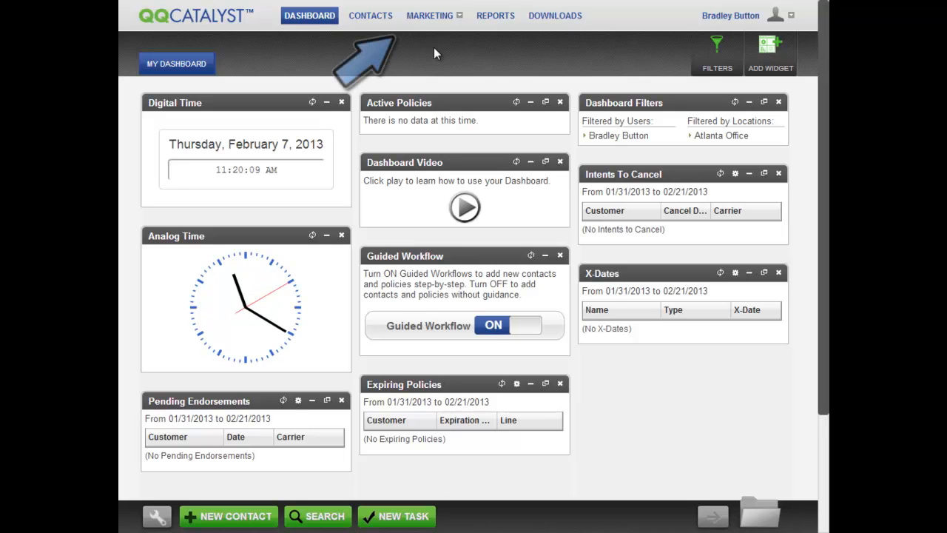
Go to the Marketing Templates Library.
click(429, 15)
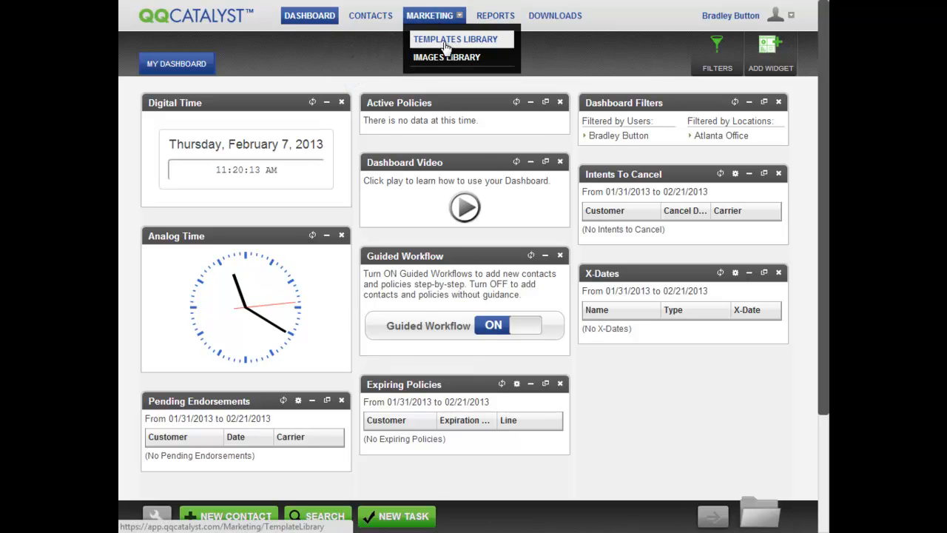
click(455, 38)
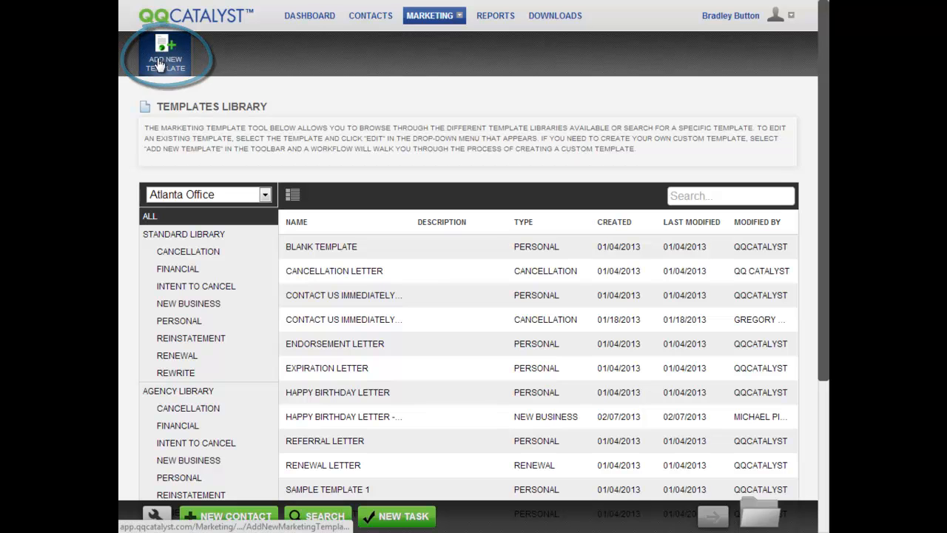
Begin a new template using the Single Column with Logo layout and continue to data sources.
click(164, 57)
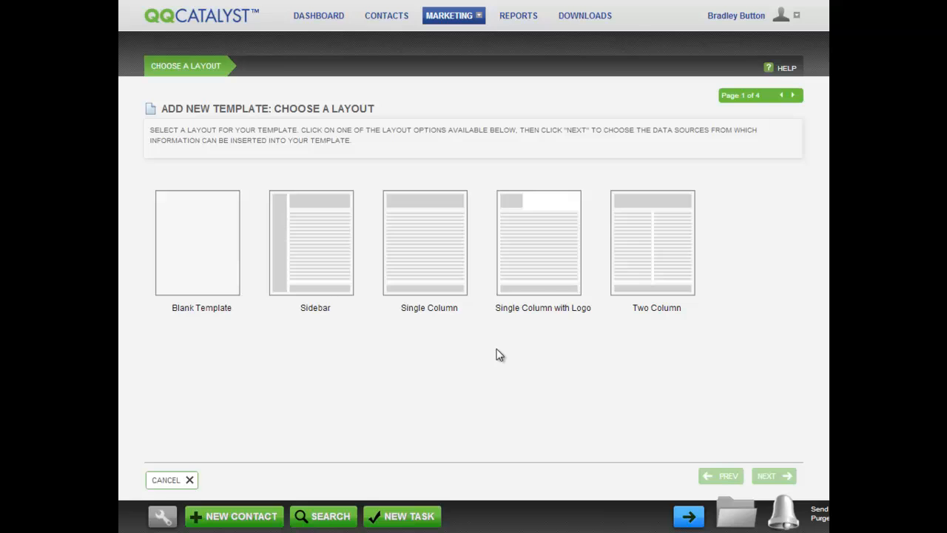
click(541, 243)
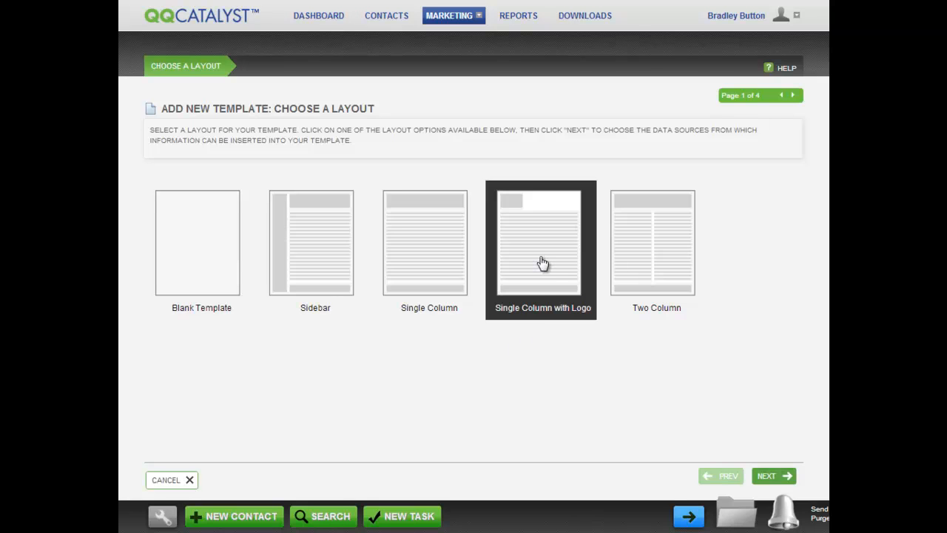
mouse_move(506, 360)
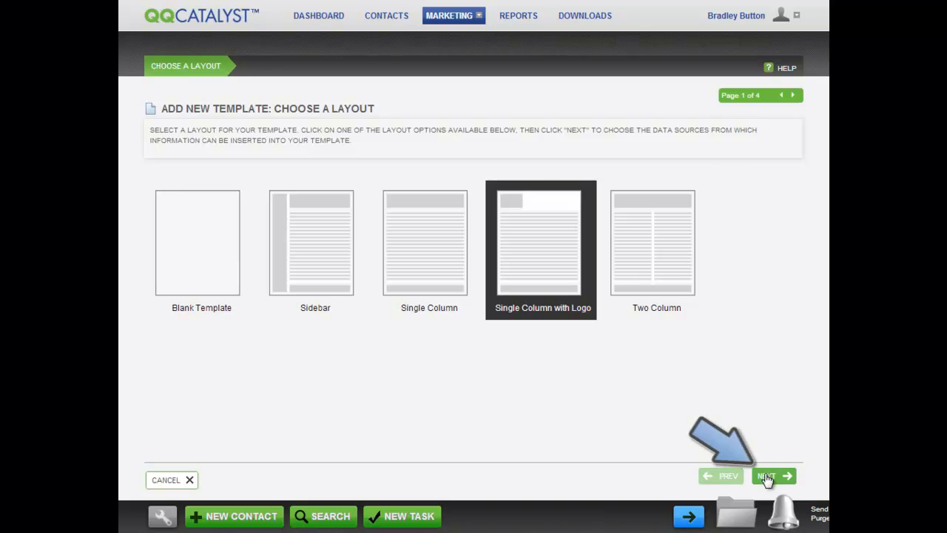
click(769, 477)
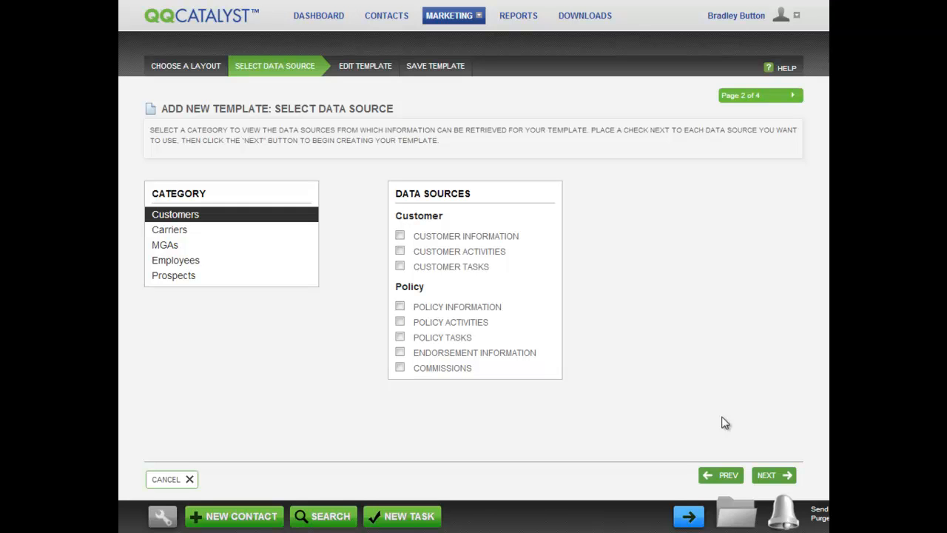
Under Customers, select Customer Information and Policy Information as data sources and continue to editing.
click(166, 245)
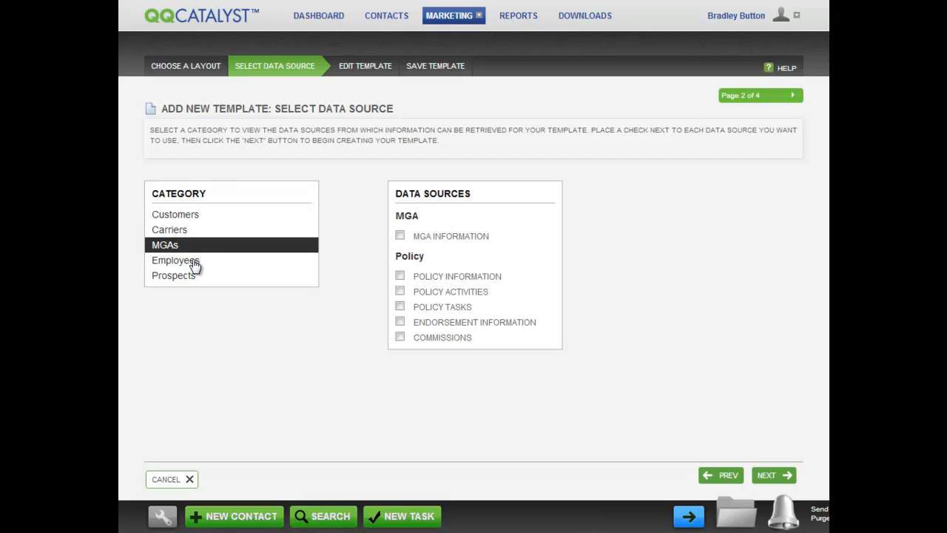
click(175, 260)
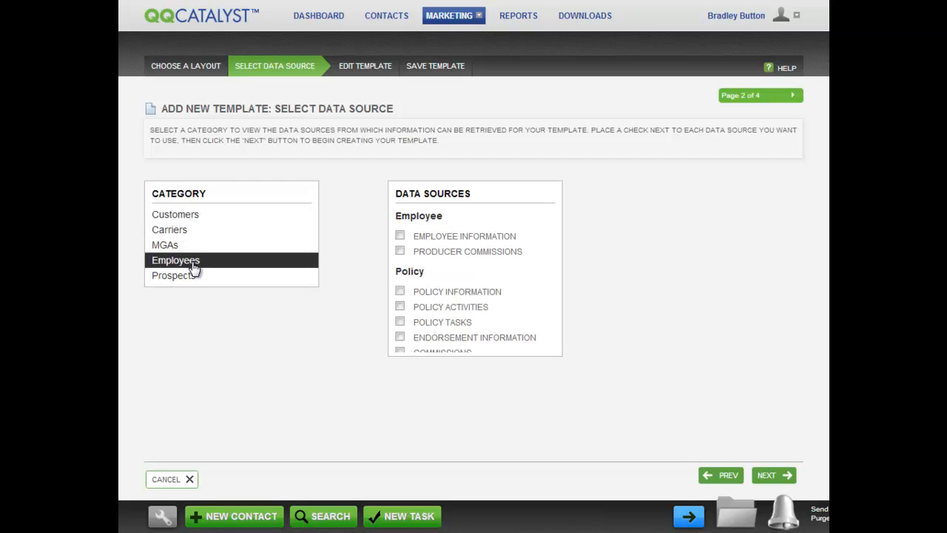
click(173, 276)
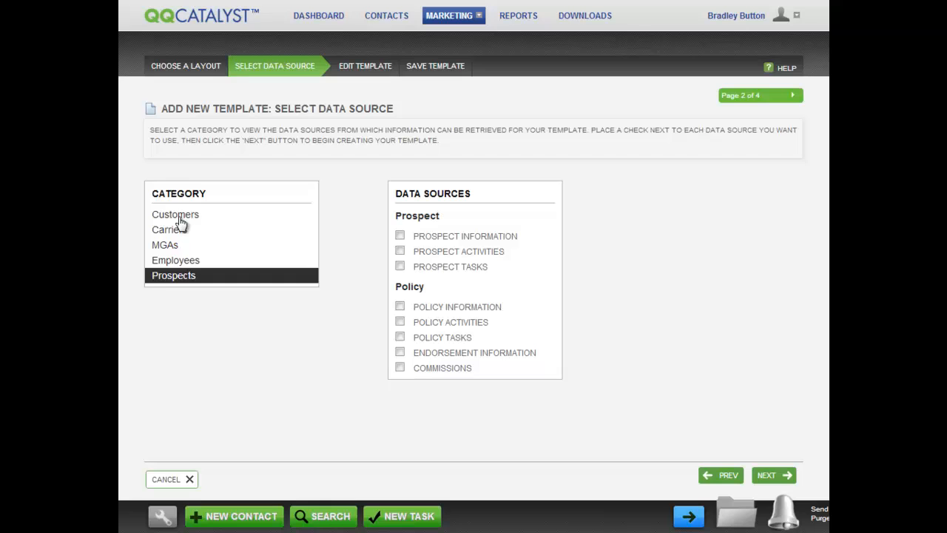
click(175, 213)
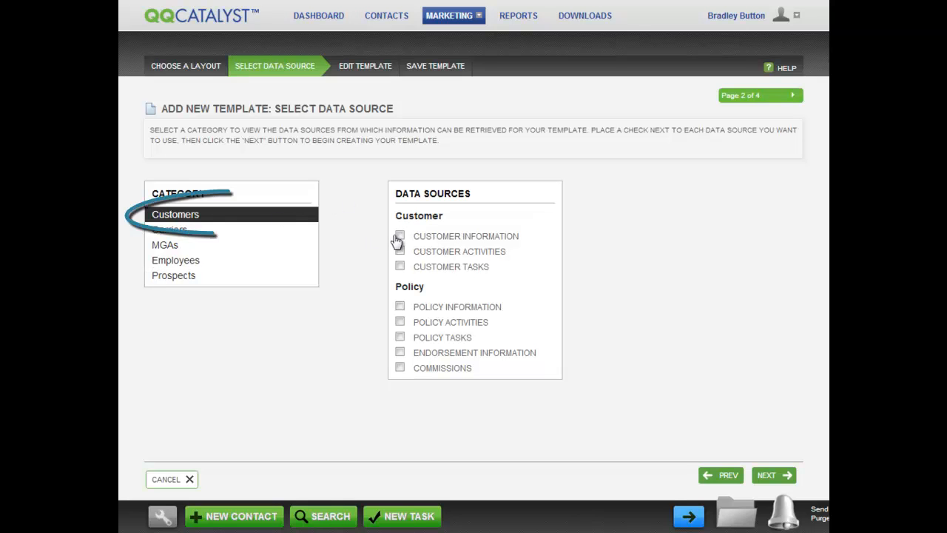
click(400, 236)
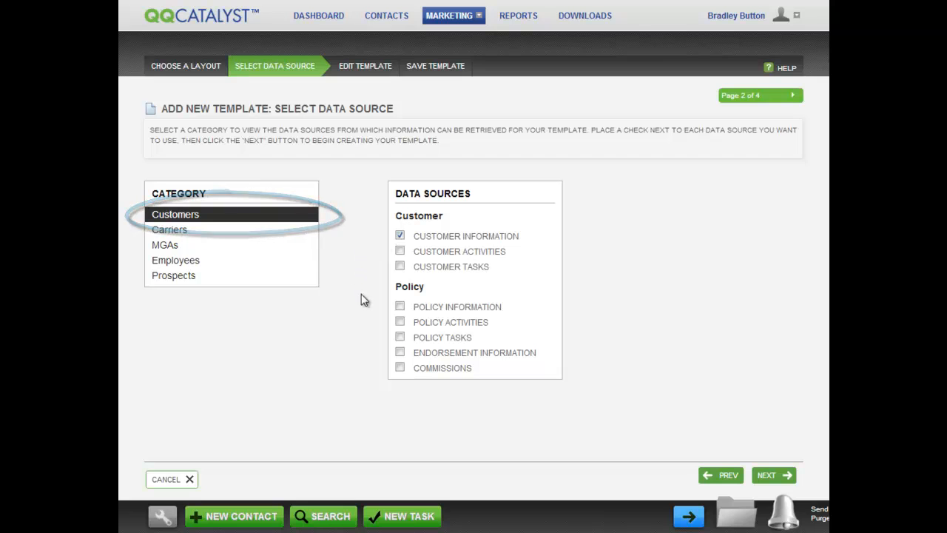
click(399, 306)
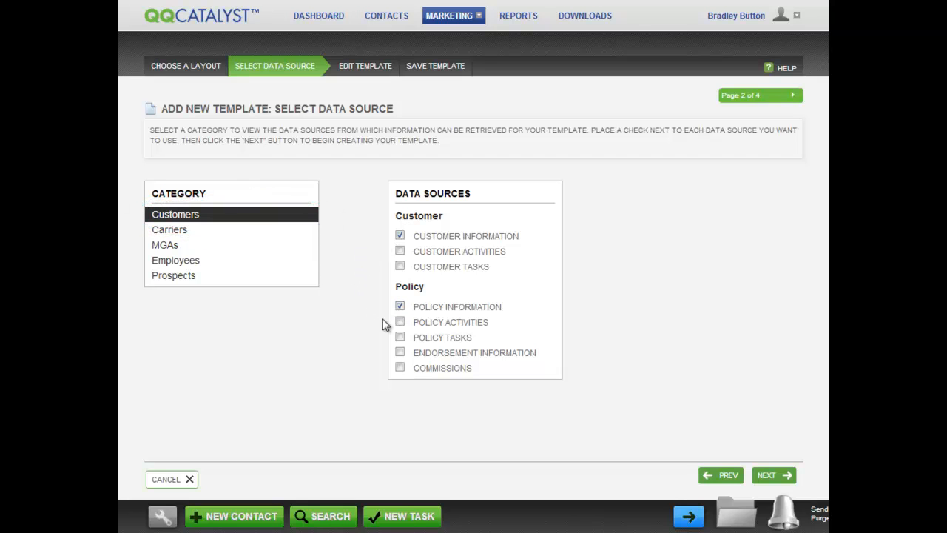
mouse_move(363, 349)
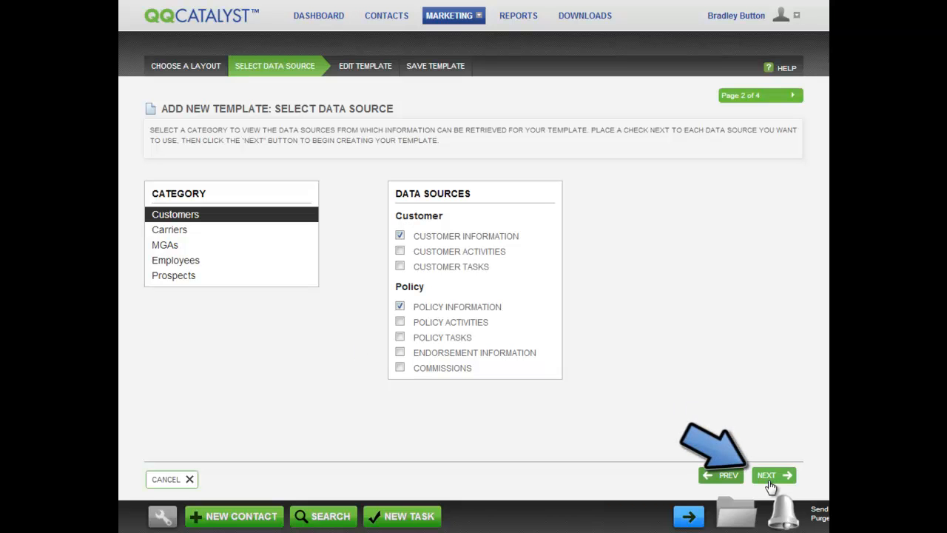
click(772, 475)
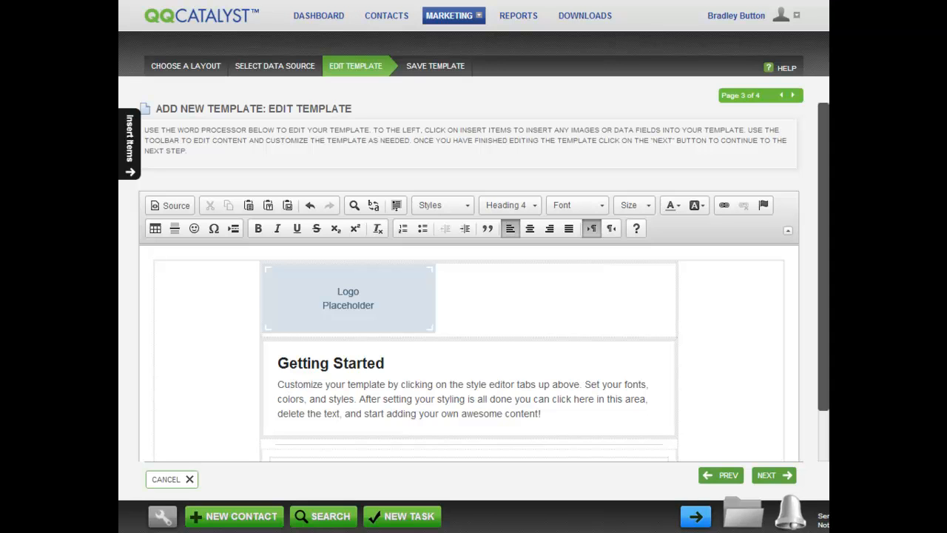
Replace the sample Getting Started text with the heading RENEWAL NOTICE.
drag(373, 311, 459, 297)
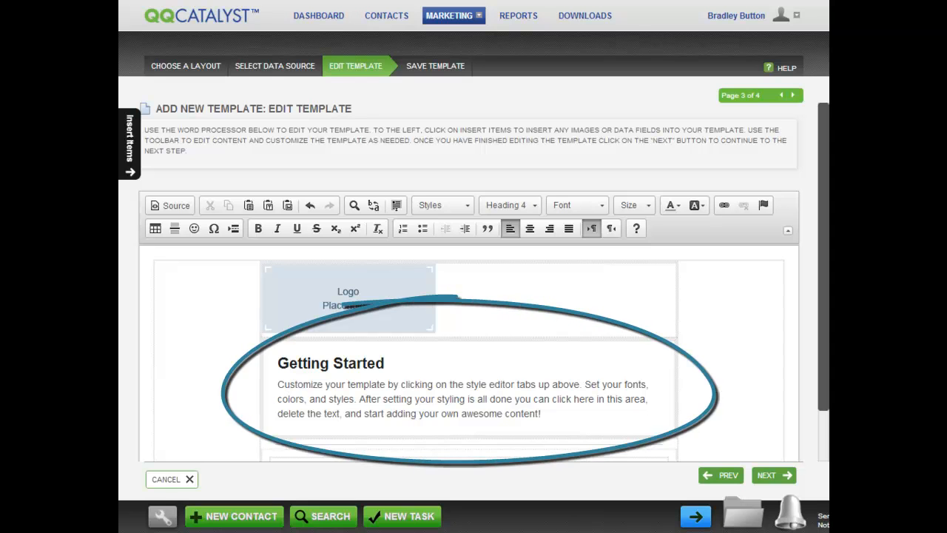
text(RENE)
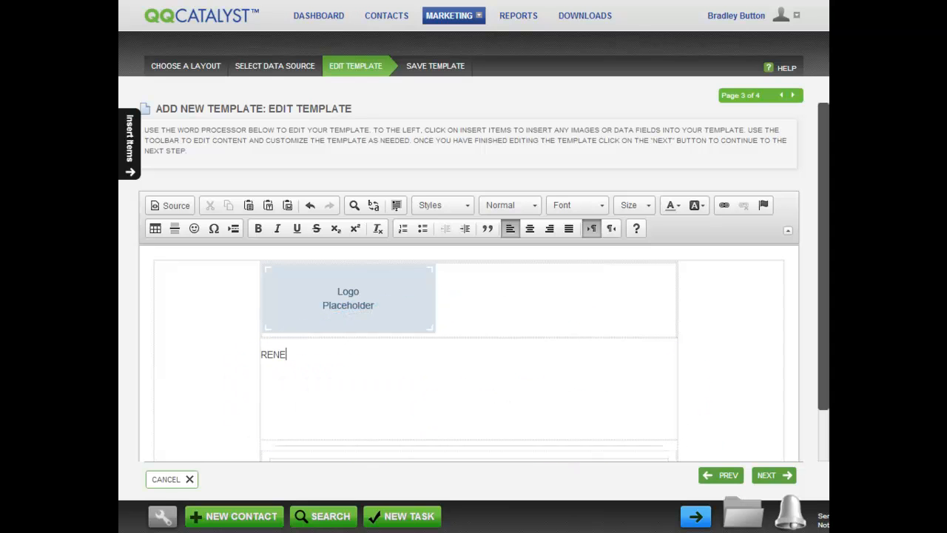
text(WAL NOTICE)
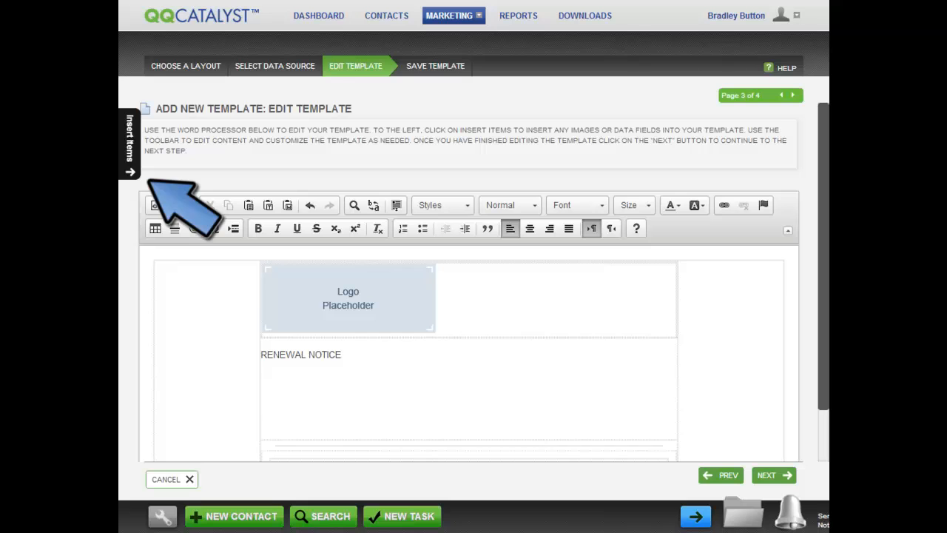
mouse_move(133, 159)
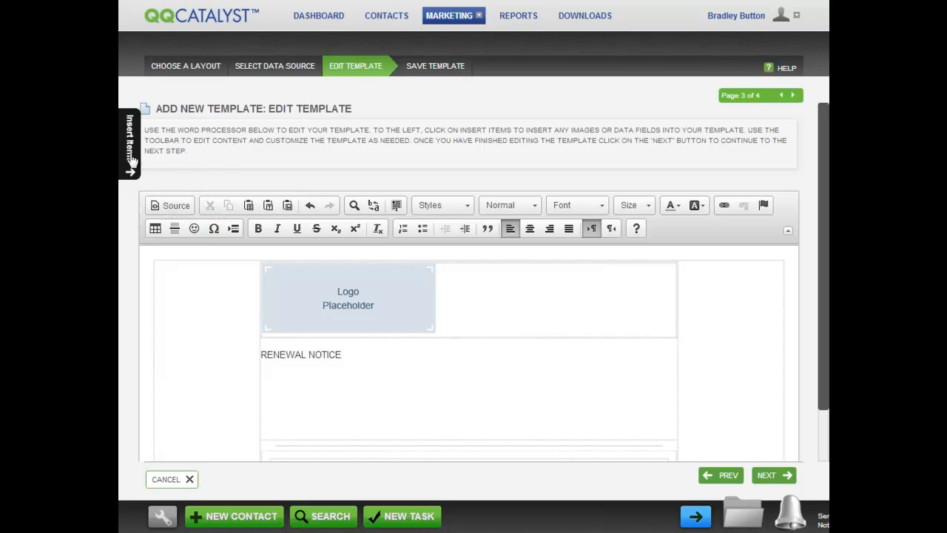
Add a 'Dear [Customer First Name]' greeting line, finding the field by searching 'first'.
click(131, 145)
text(Dear)
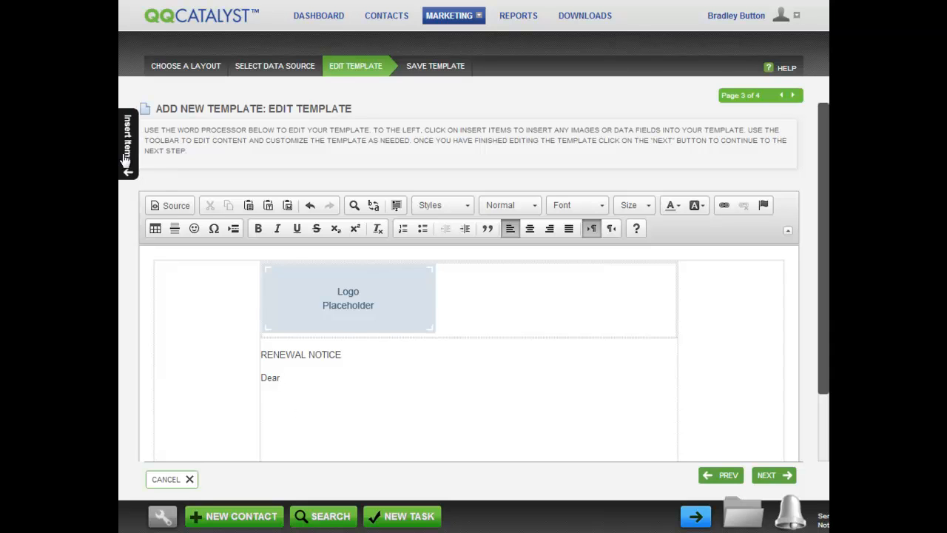
click(127, 145)
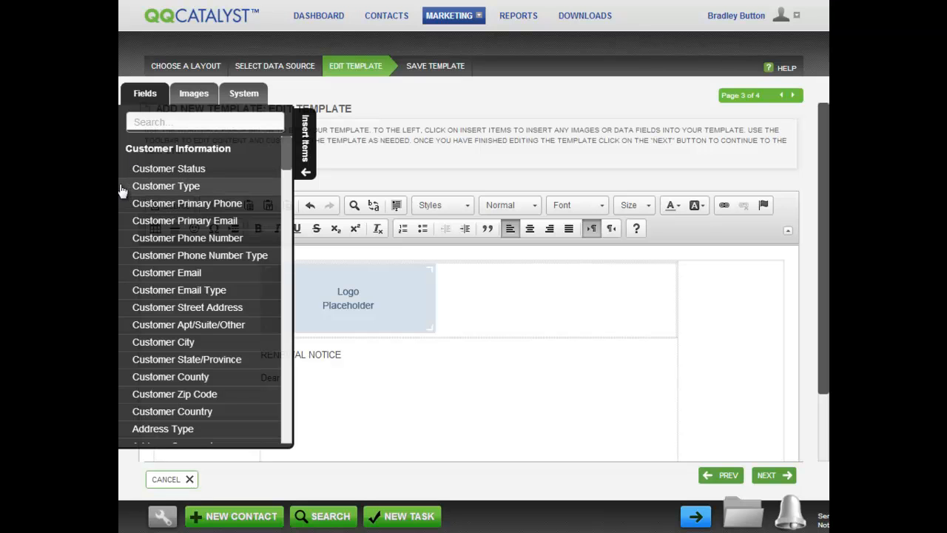
text(f)
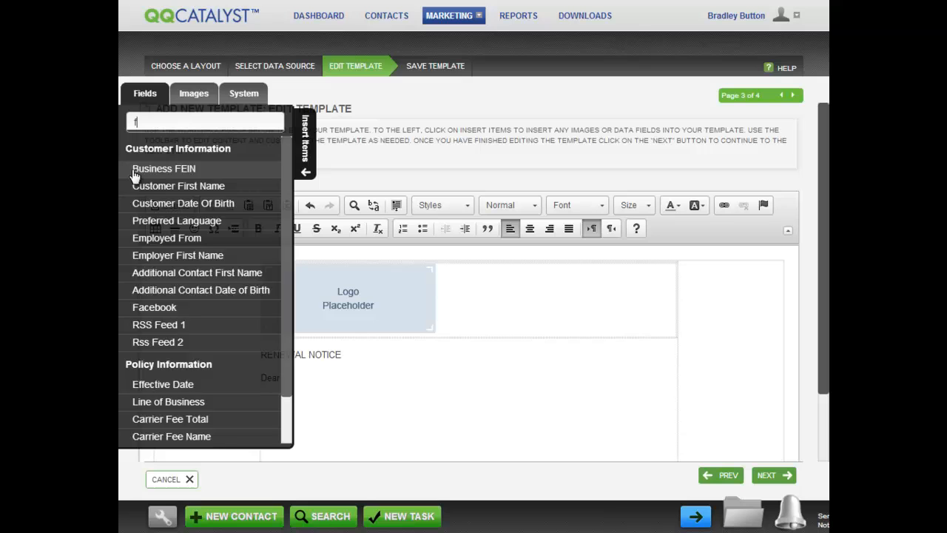
text(irst)
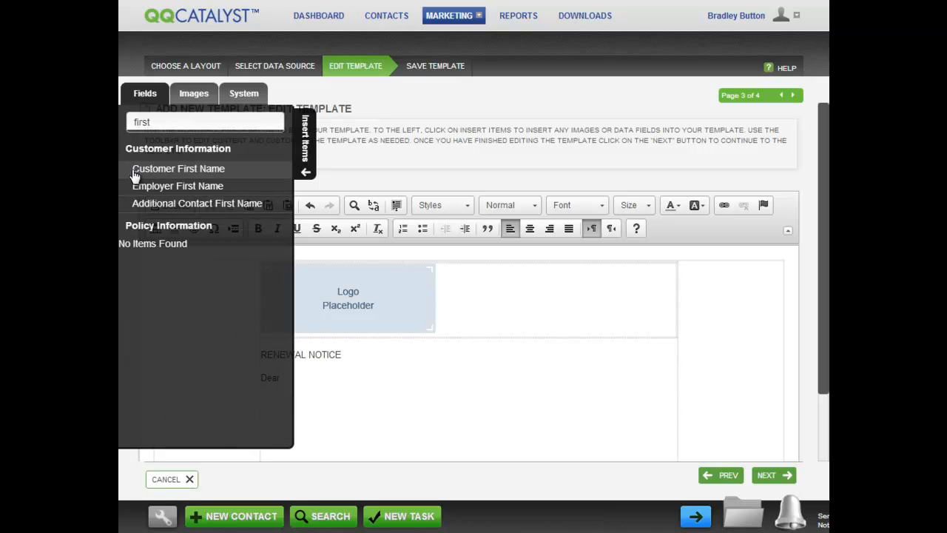
click(178, 168)
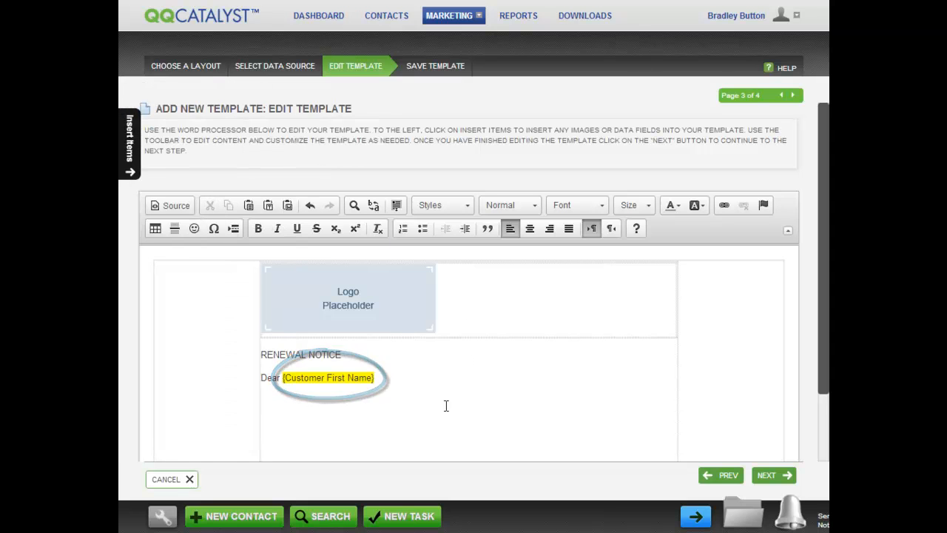
click(130, 140)
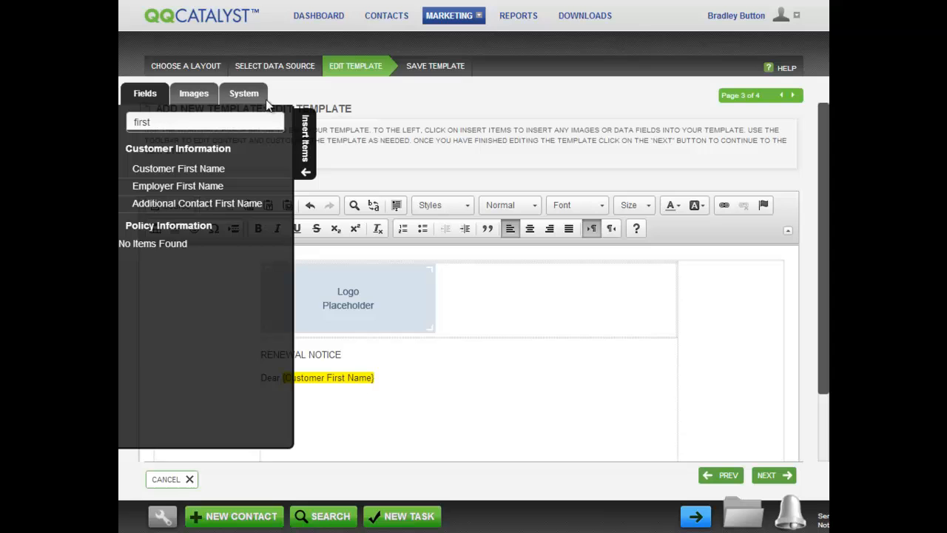
Insert a Signature placeholder from the System items under the 'Thank you,' line.
click(243, 93)
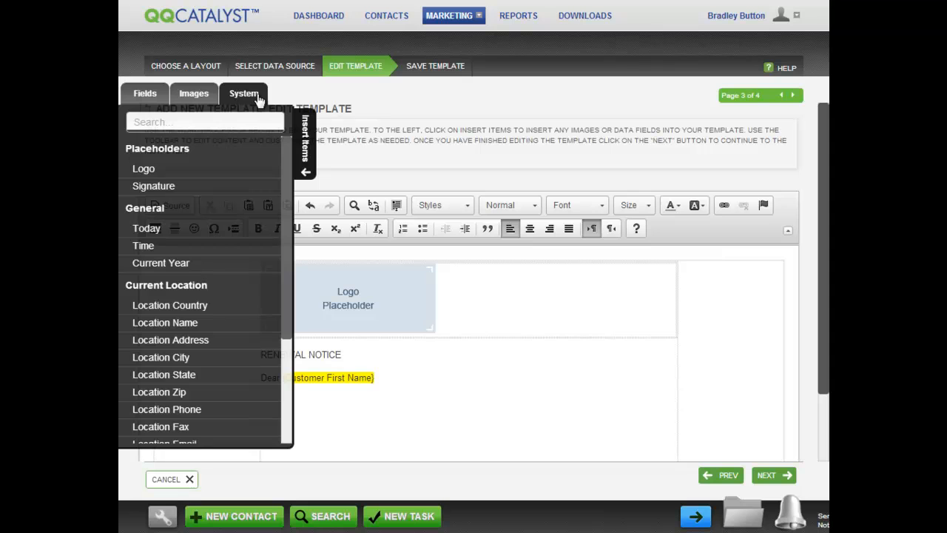
mouse_move(259, 100)
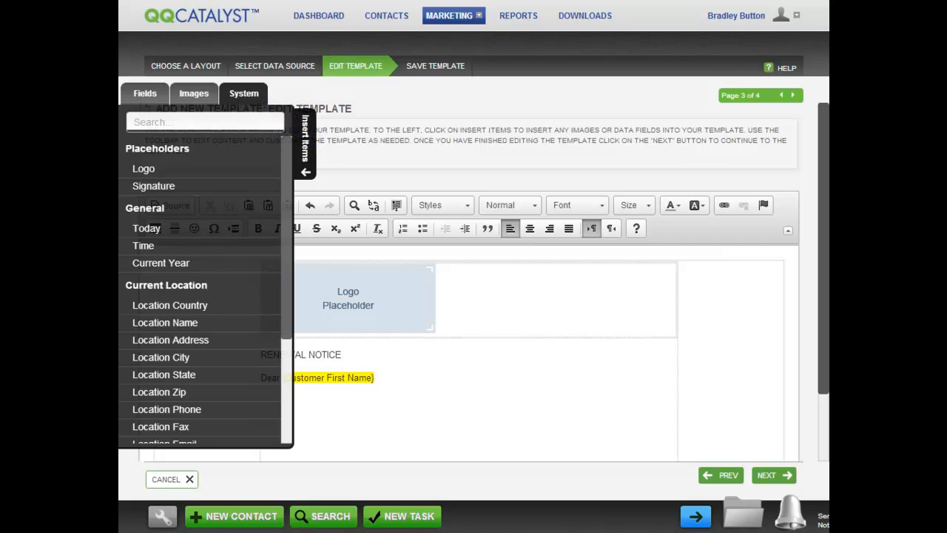
click(305, 145)
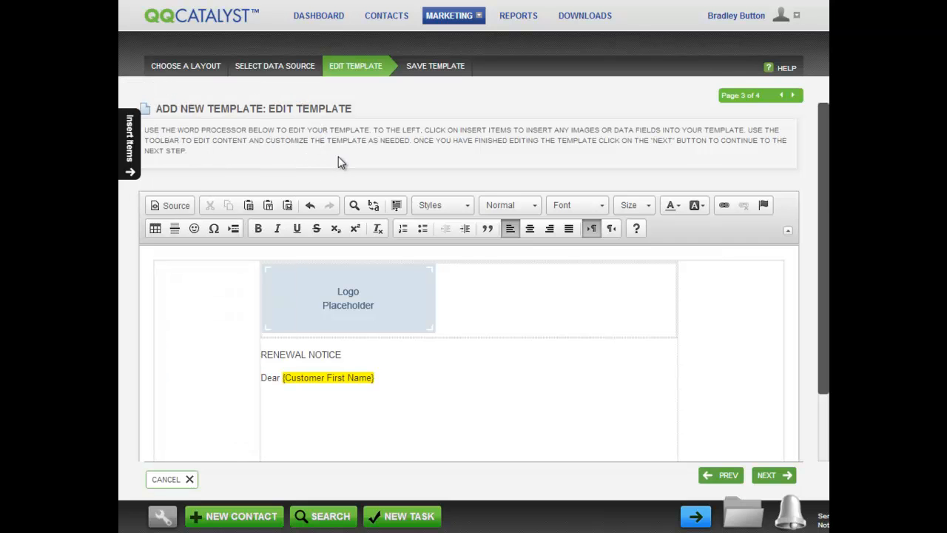
scroll(down, 3)
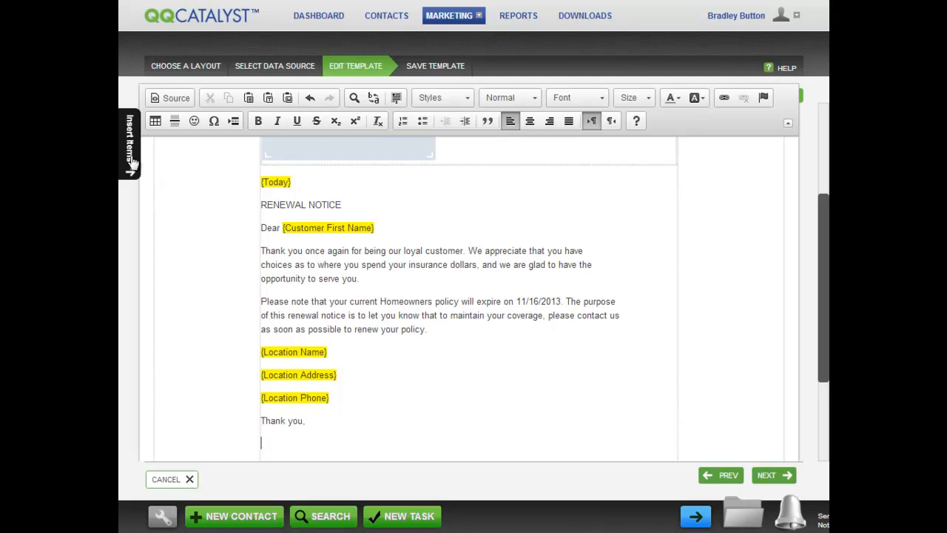
click(130, 145)
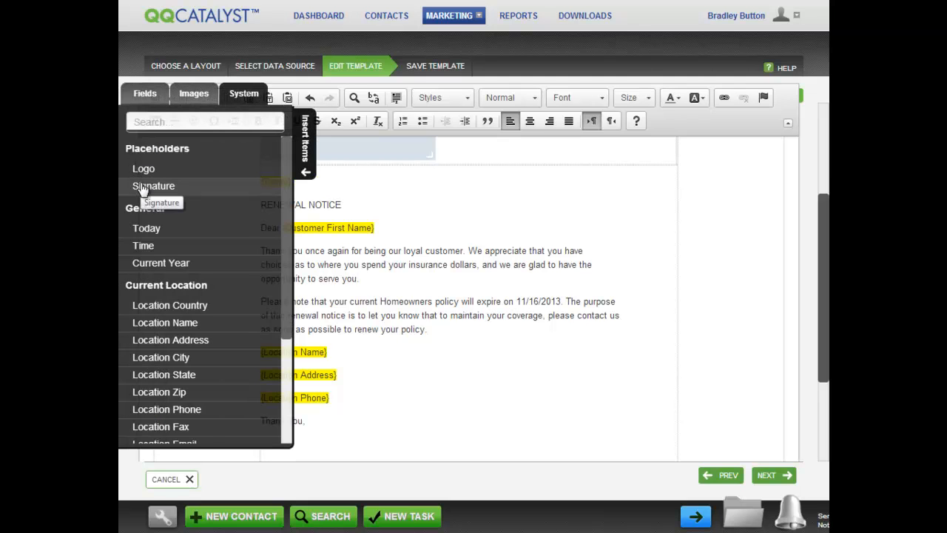
click(154, 186)
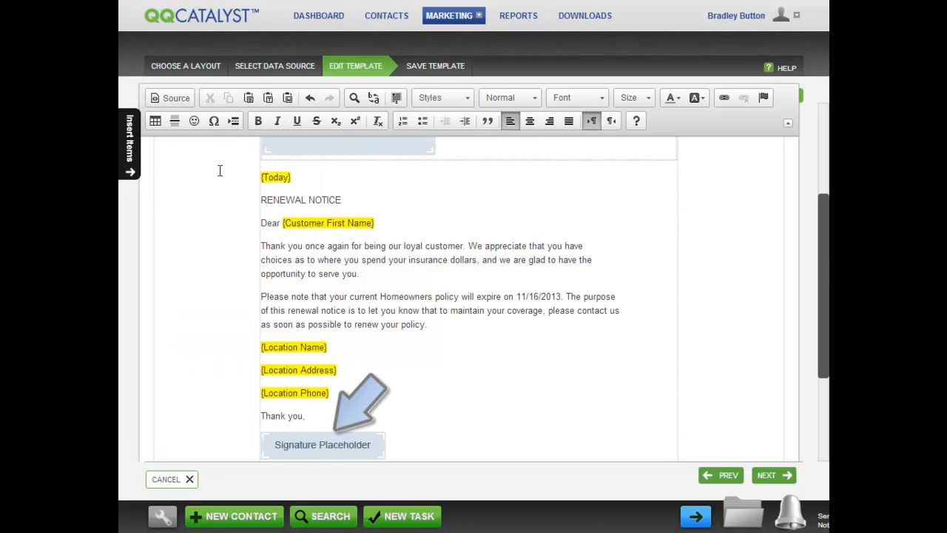
scroll(down, 3)
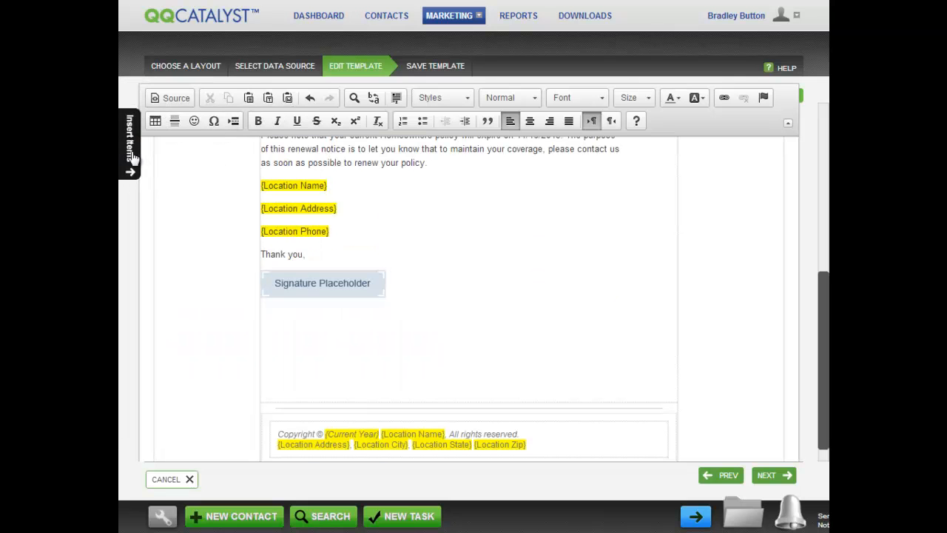
click(131, 145)
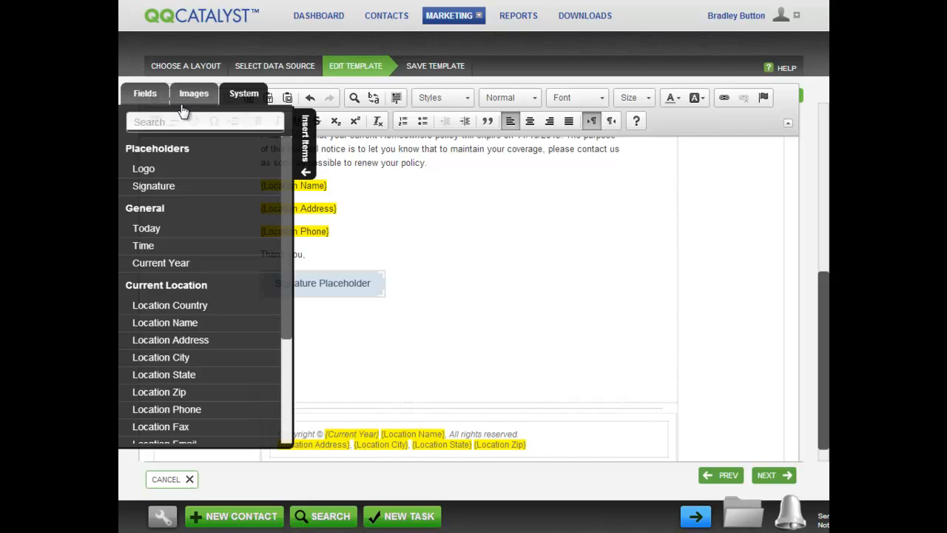
Insert the yellow tulips image below the signature placeholder.
click(194, 94)
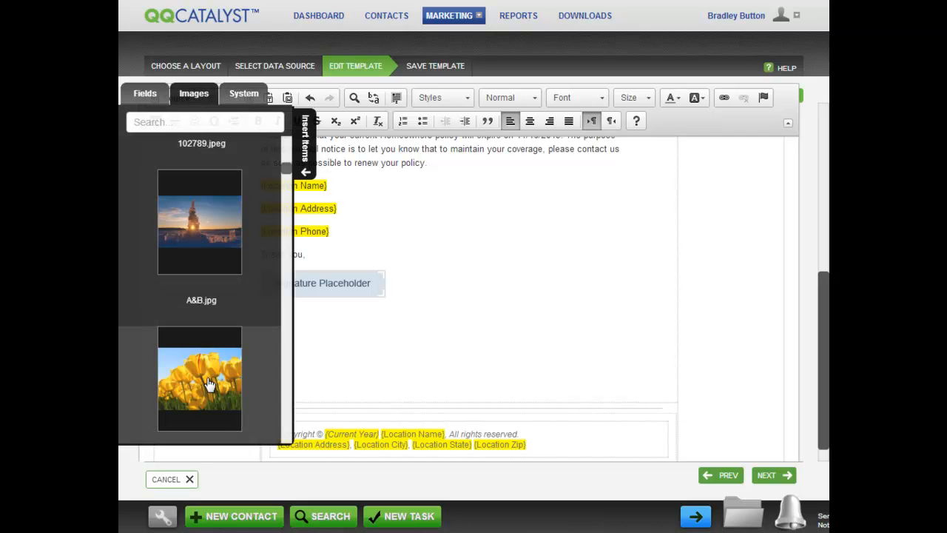
click(200, 381)
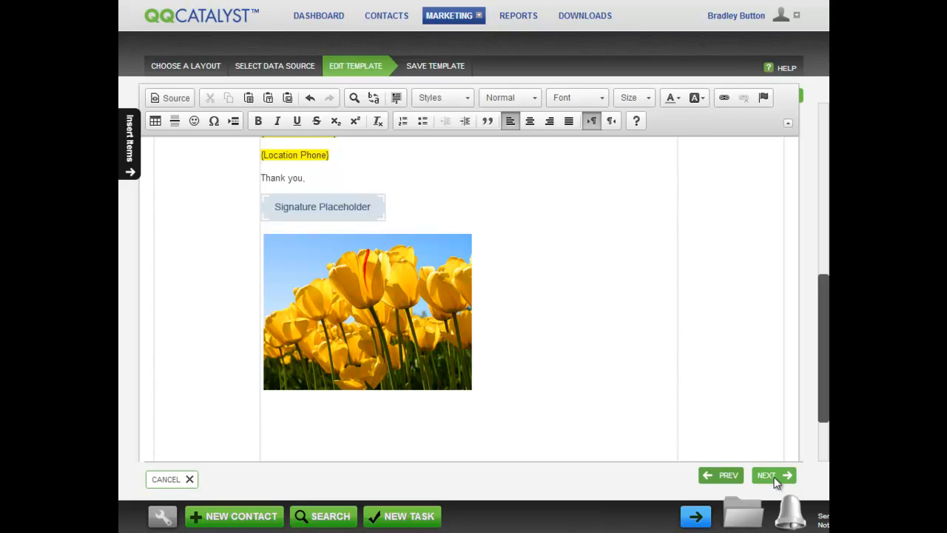
Name the template 'Renewal Letter', mark it Renewal type and make it available to Corporate.
click(773, 476)
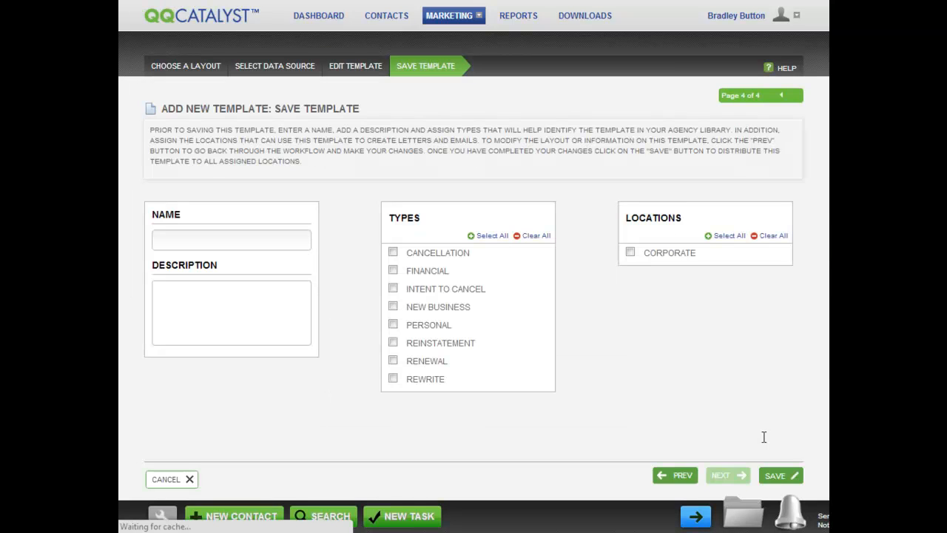
text(Renewal Letter)
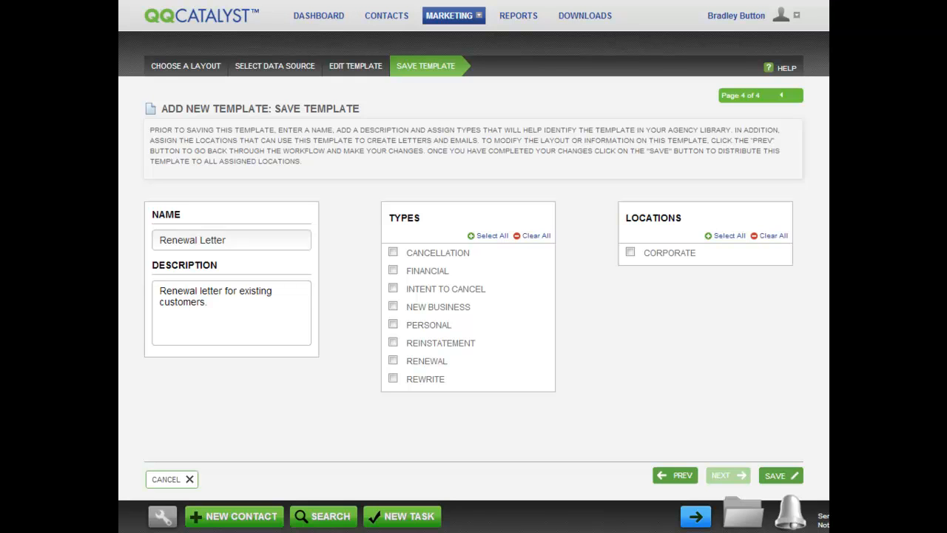
click(394, 361)
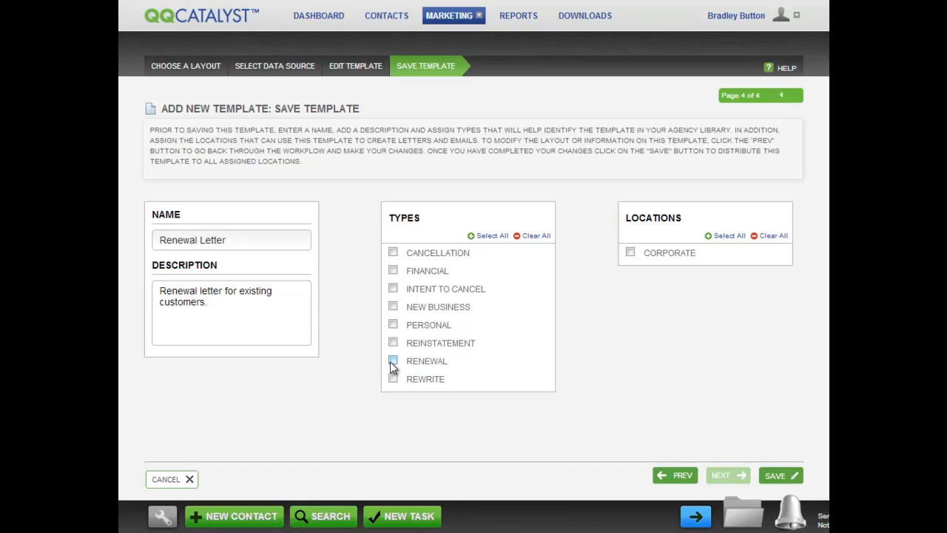
click(394, 361)
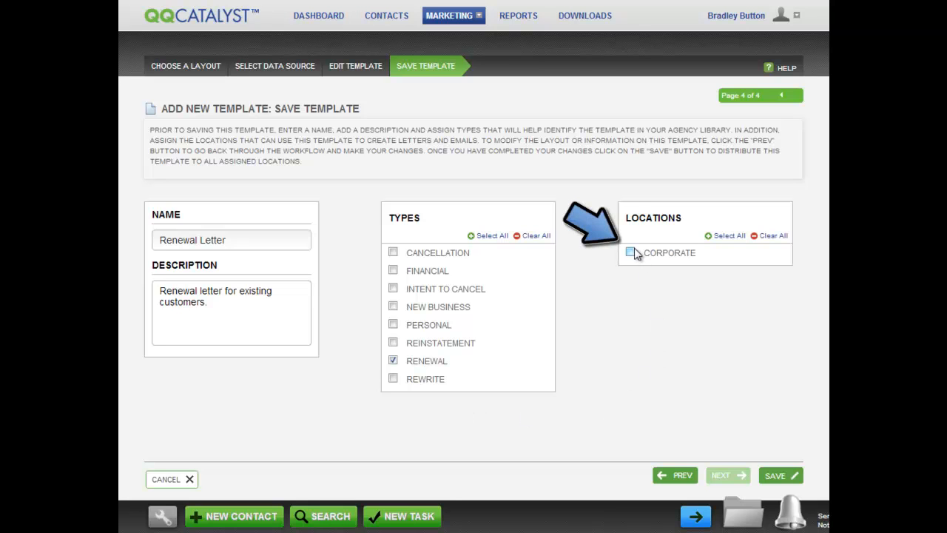
click(630, 252)
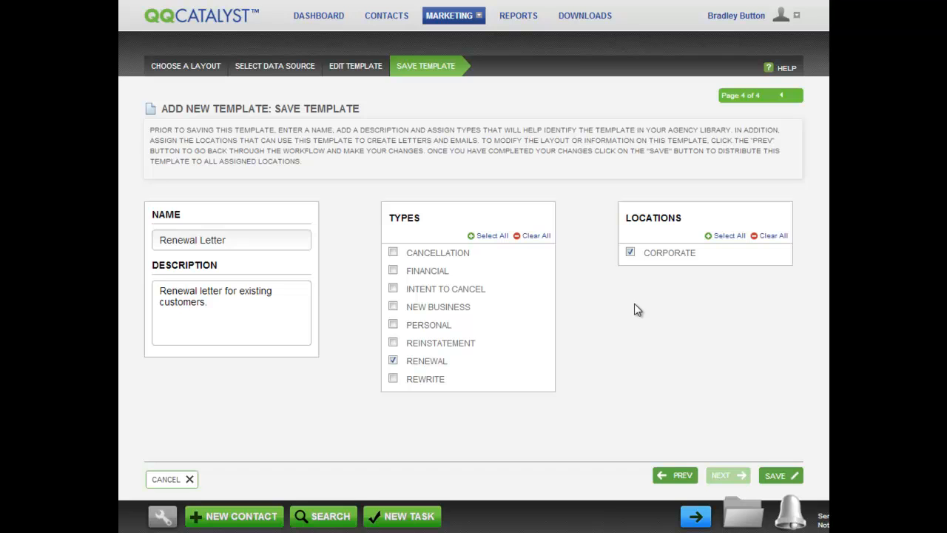
mouse_move(763, 453)
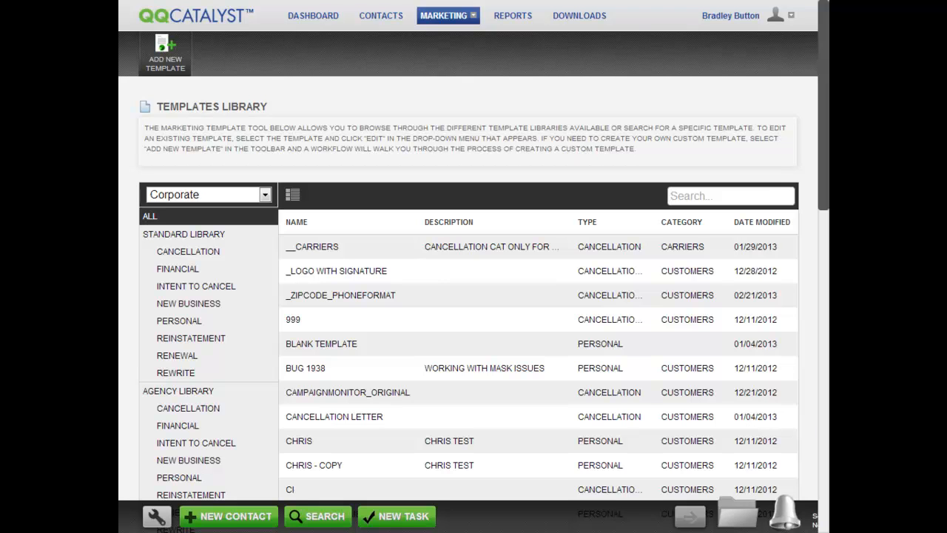
mouse_move(752, 429)
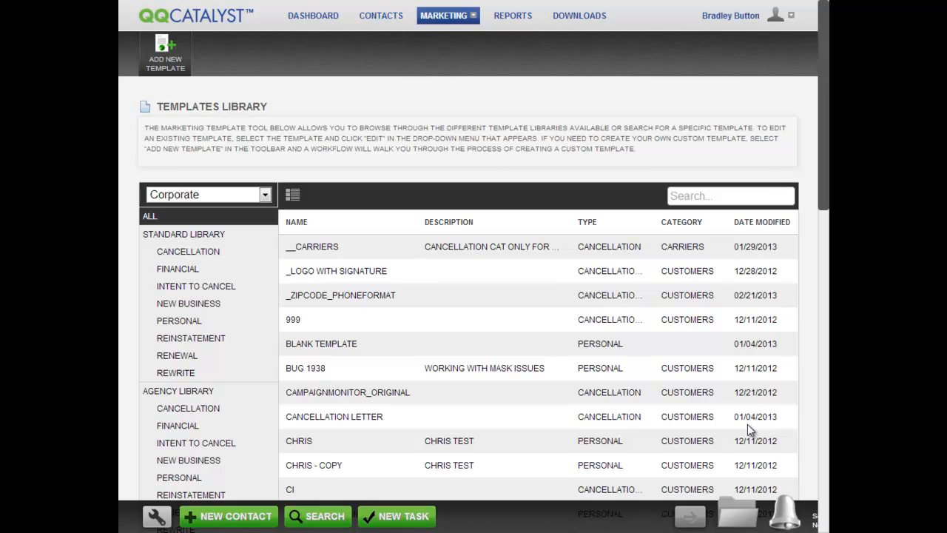
click(381, 15)
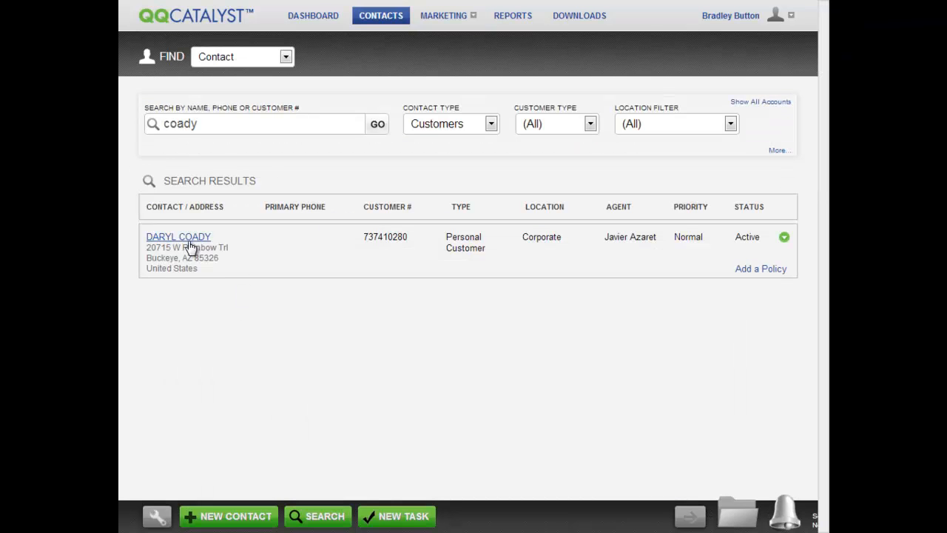
click(178, 236)
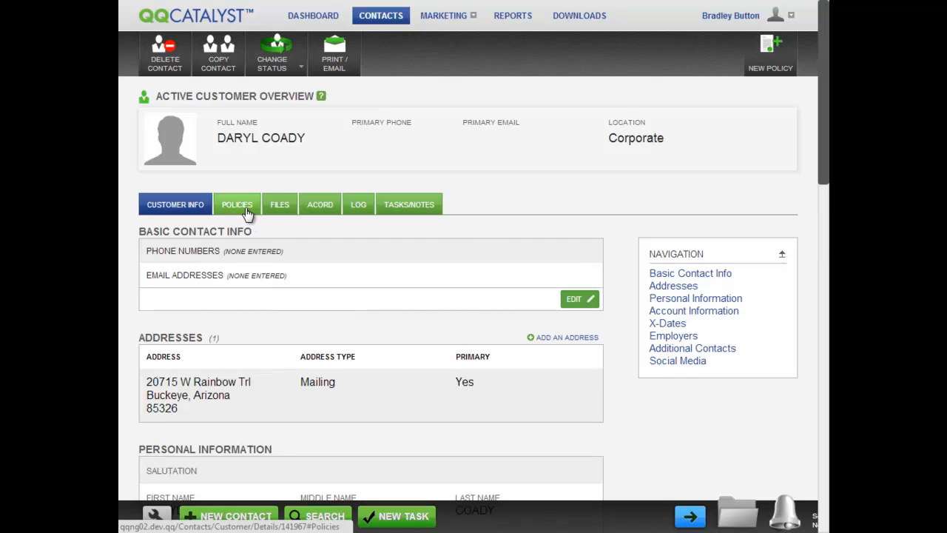
click(237, 204)
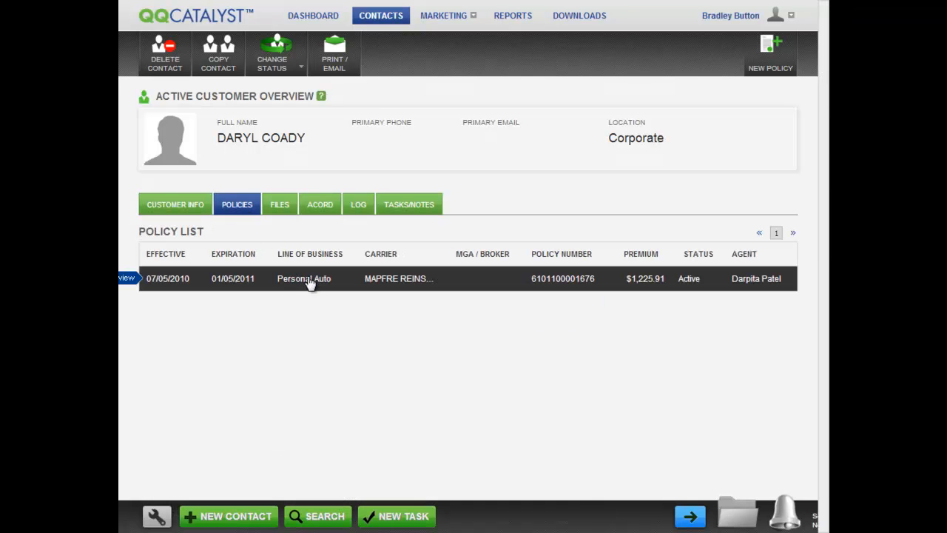
click(303, 278)
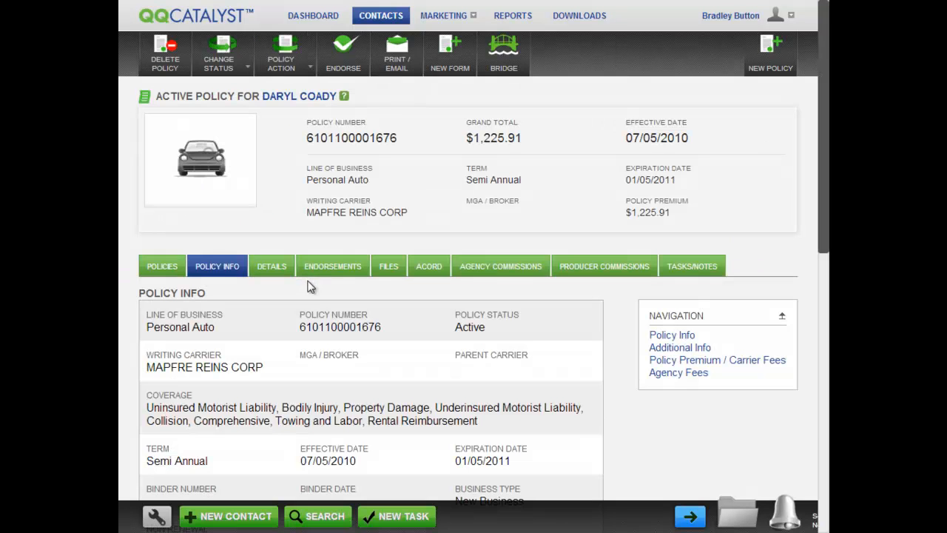
Start a new document for the policy via Print/Email.
click(397, 53)
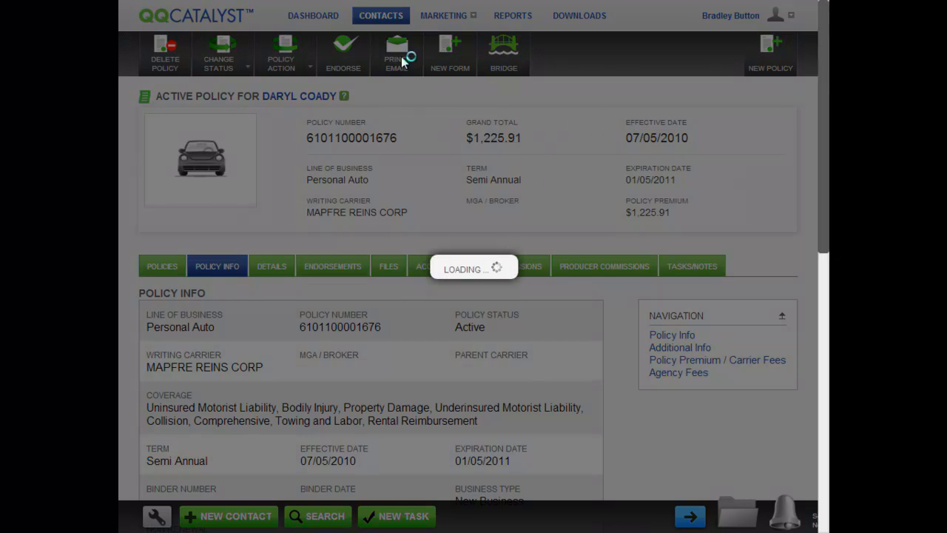
click(397, 54)
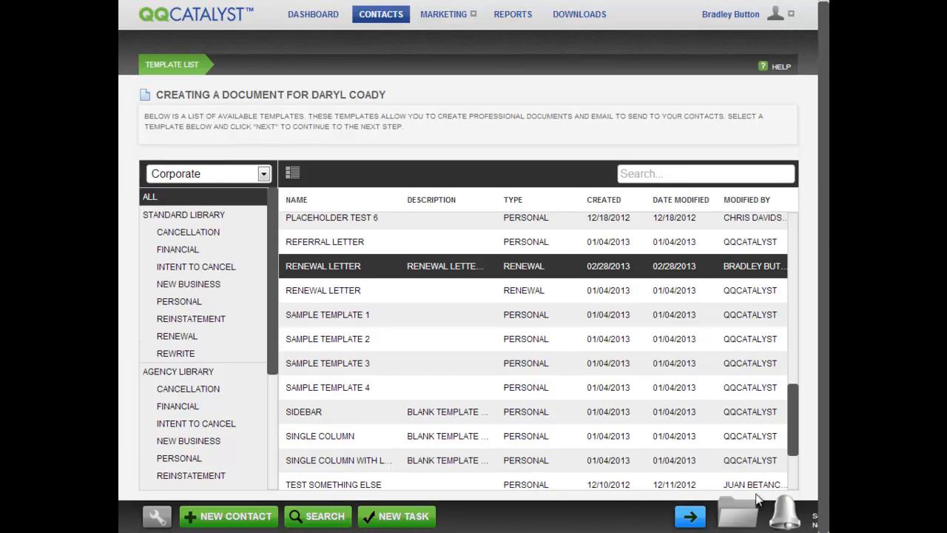
Open the Renewal Letter template, filled with Daryl's name, date and location details.
double_click(322, 267)
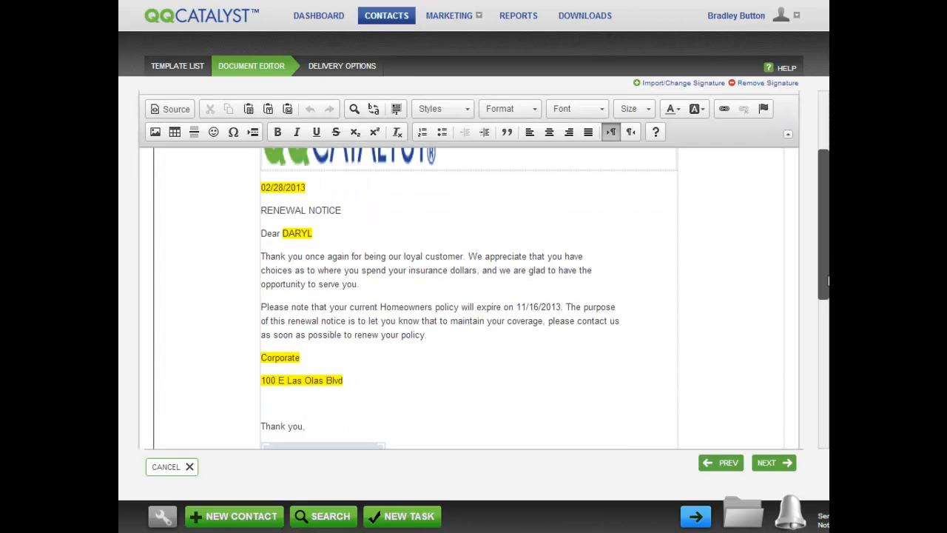
scroll(down, 3)
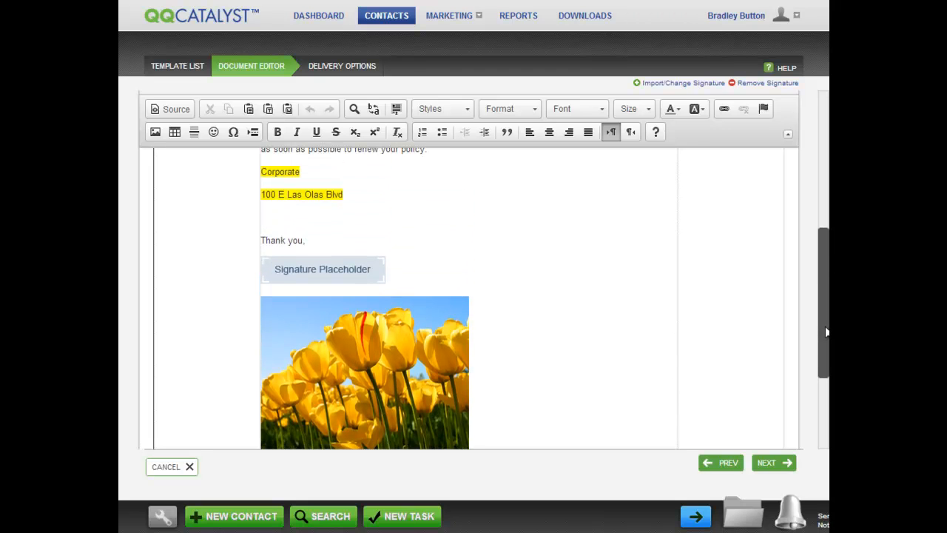
mouse_move(696, 139)
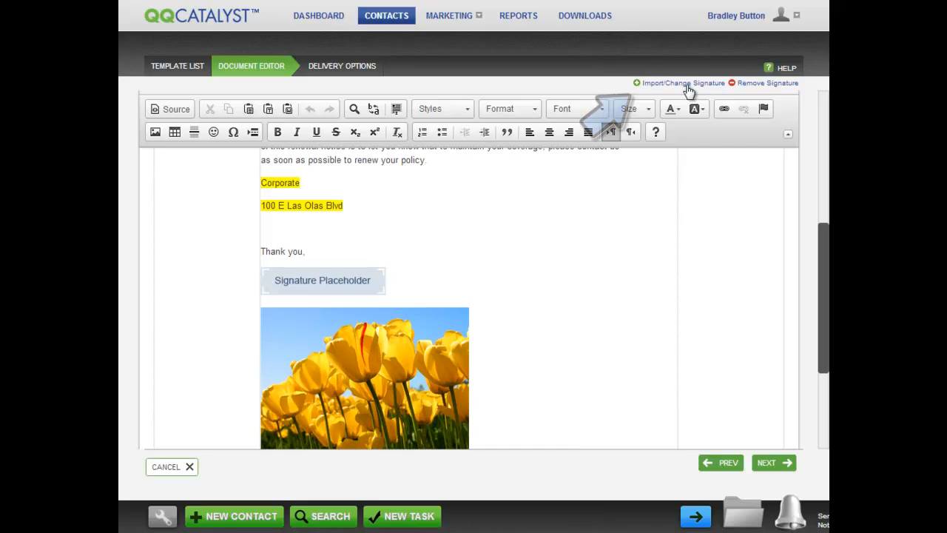
click(683, 83)
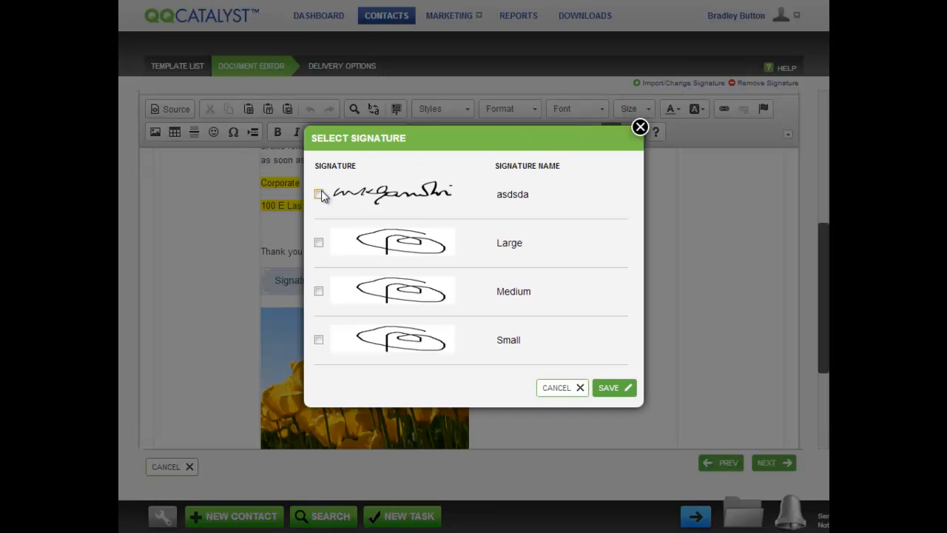
click(319, 192)
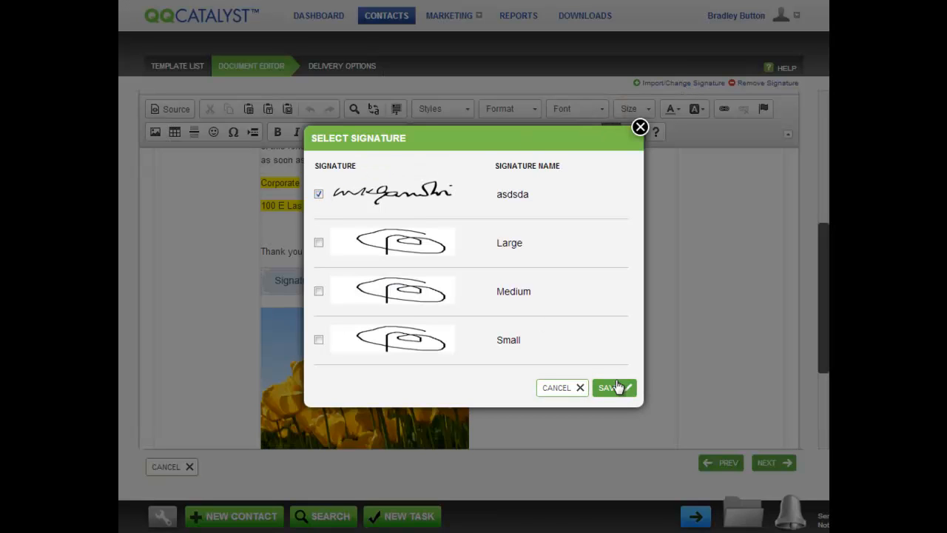
click(609, 388)
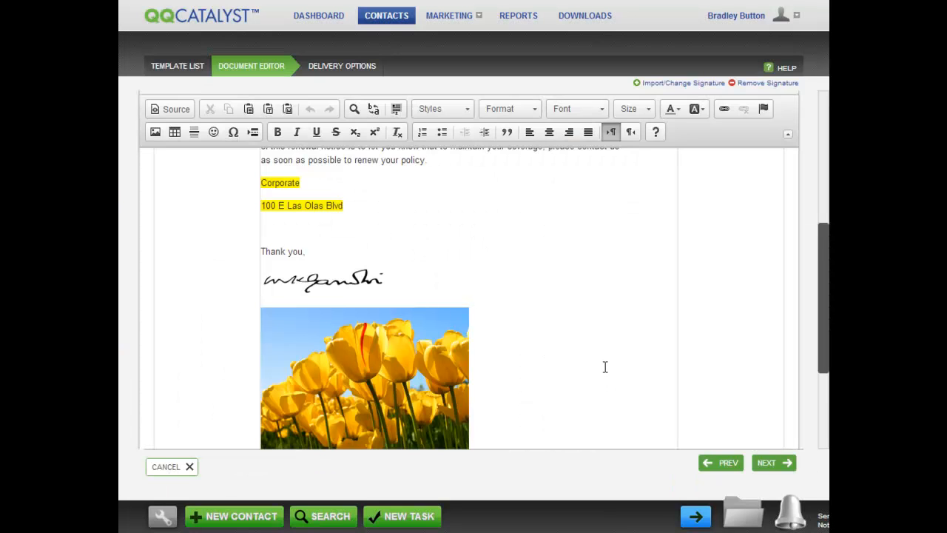
scroll(down, 3)
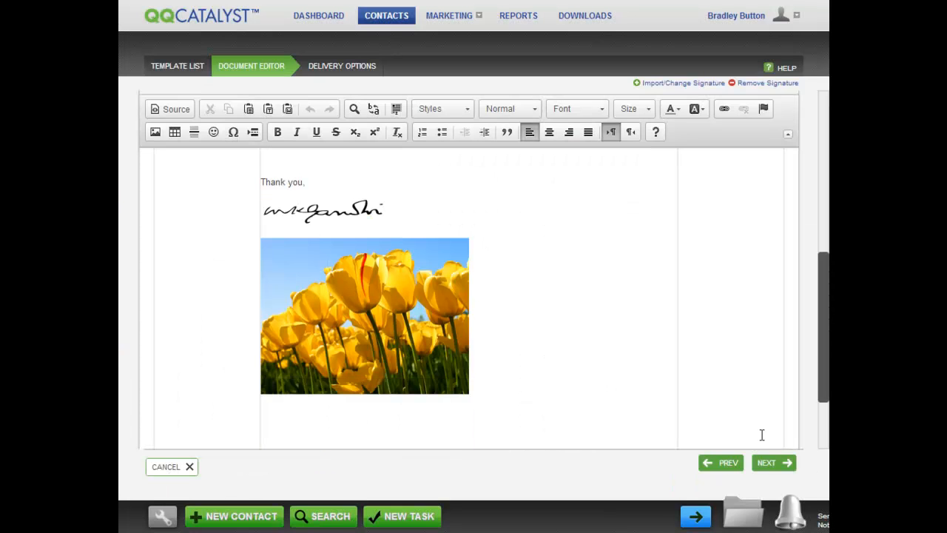
click(773, 462)
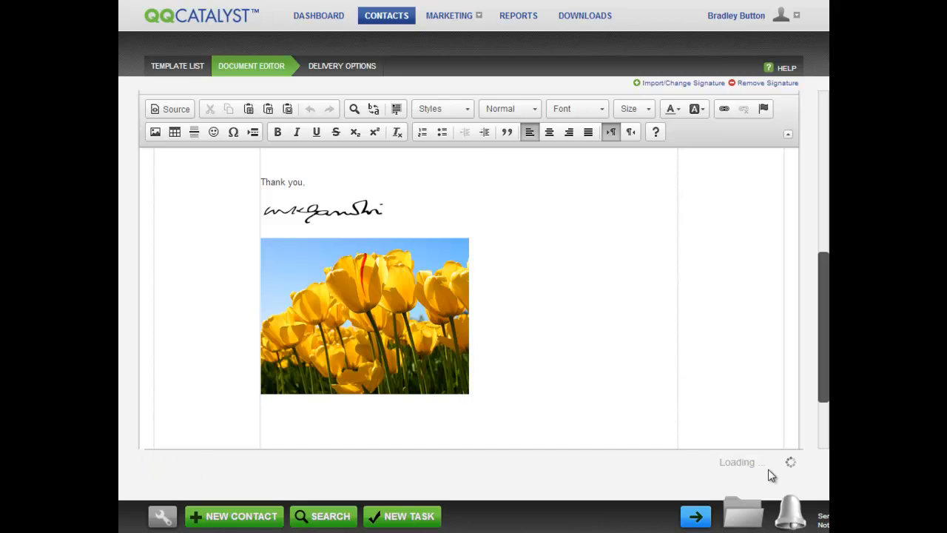
click(341, 65)
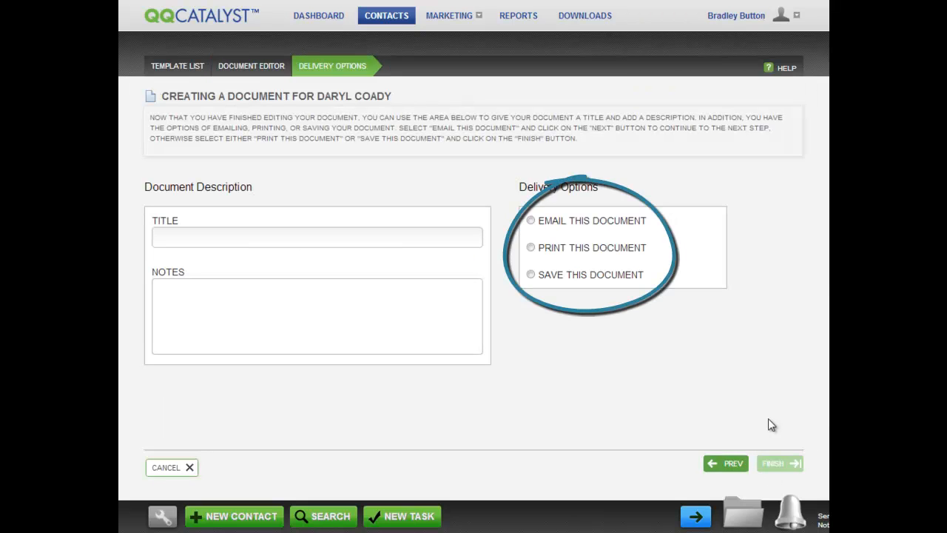